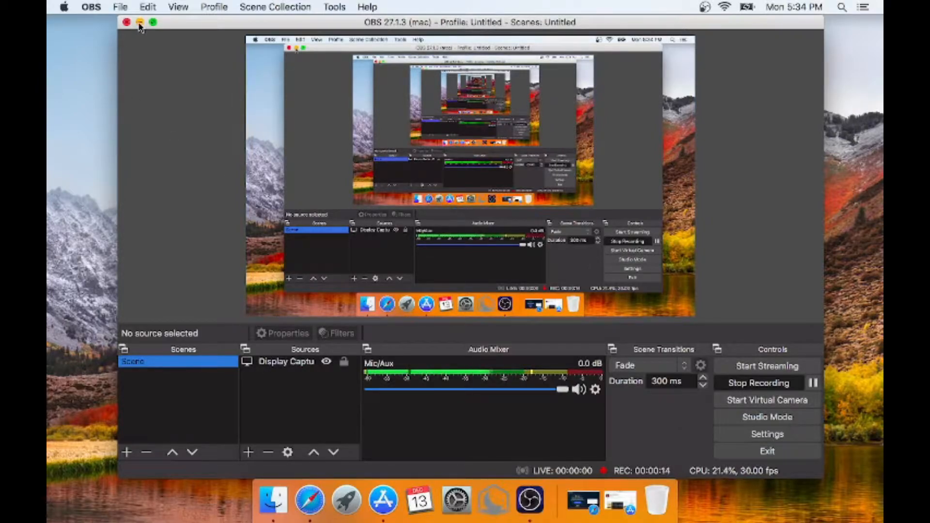
# - Minimize the OBS recording window, leaving the desktop in view
pyautogui.click(139, 21)
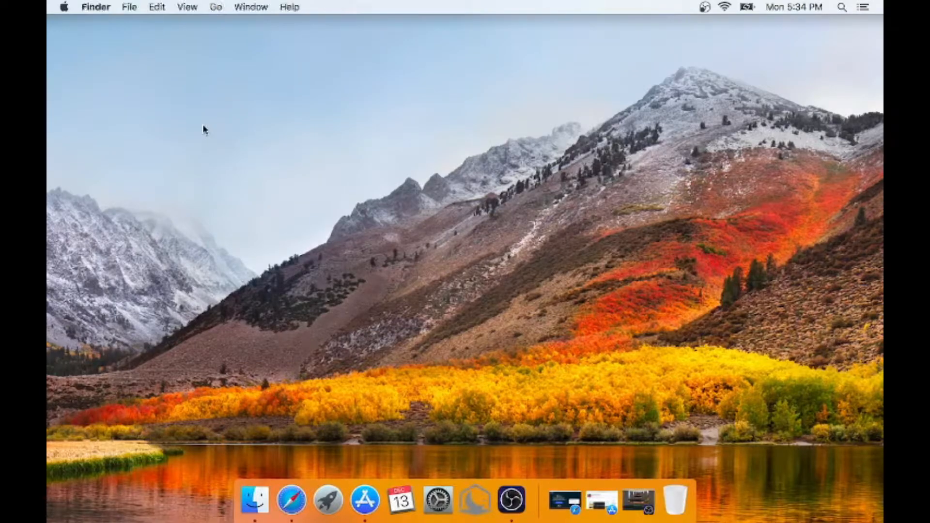
pyautogui.moveTo(601, 499)
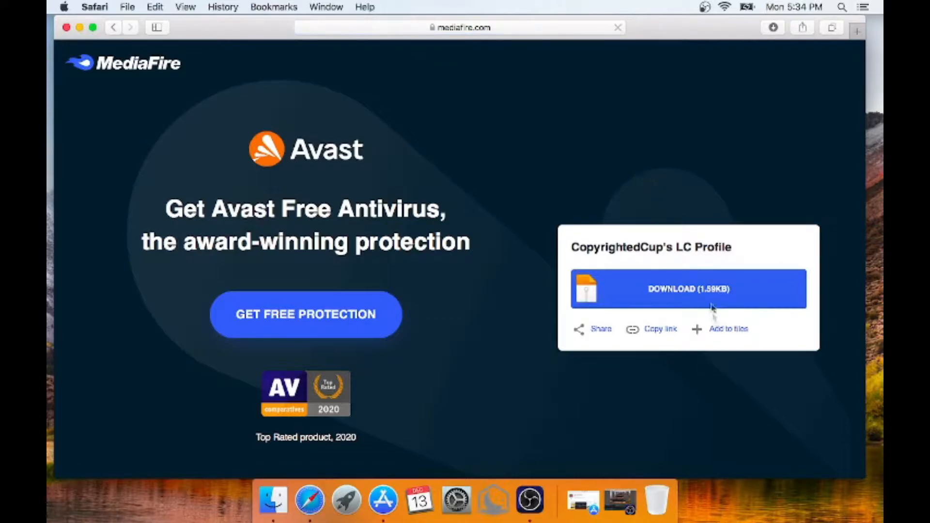
# - Download the CopyrightedCups LC Profile .7z, clear Safari's downloads list and minimize Safari
pyautogui.click(687, 288)
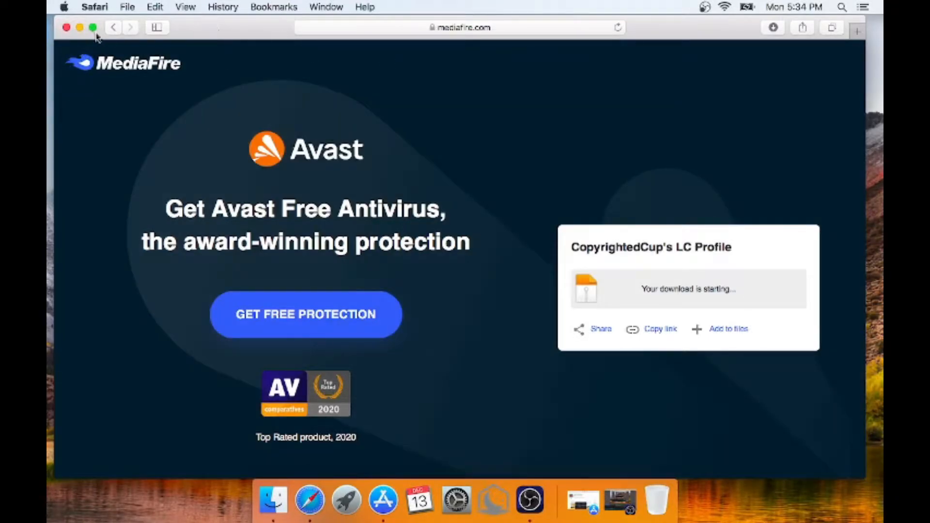
pyautogui.click(93, 27)
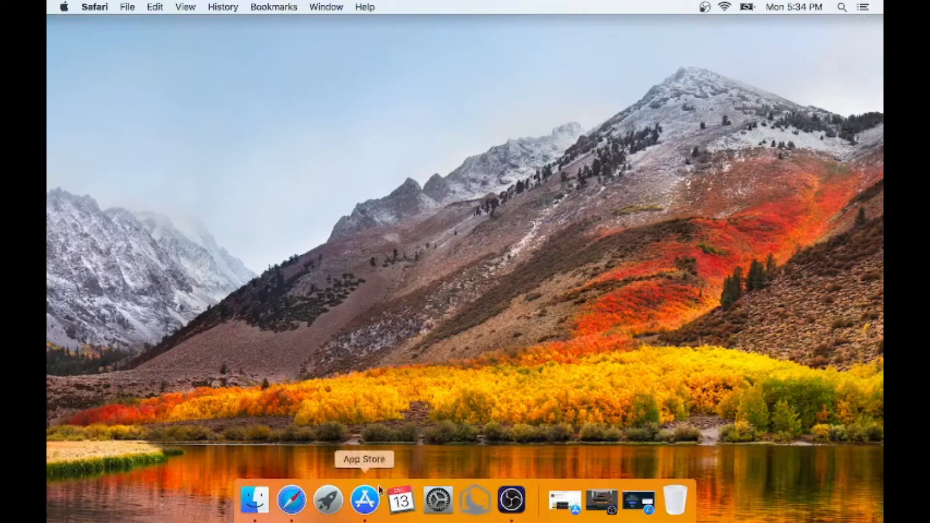
pyautogui.moveTo(613, 377)
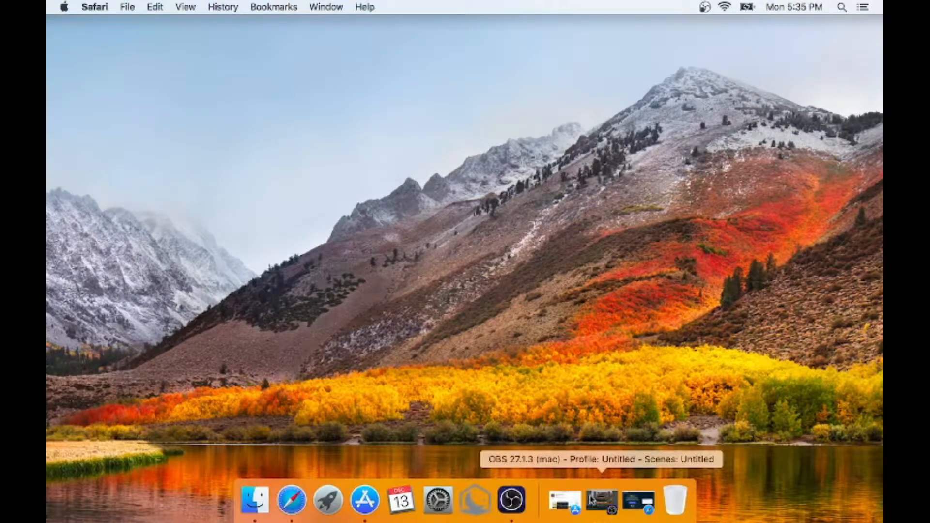
pyautogui.click(291, 499)
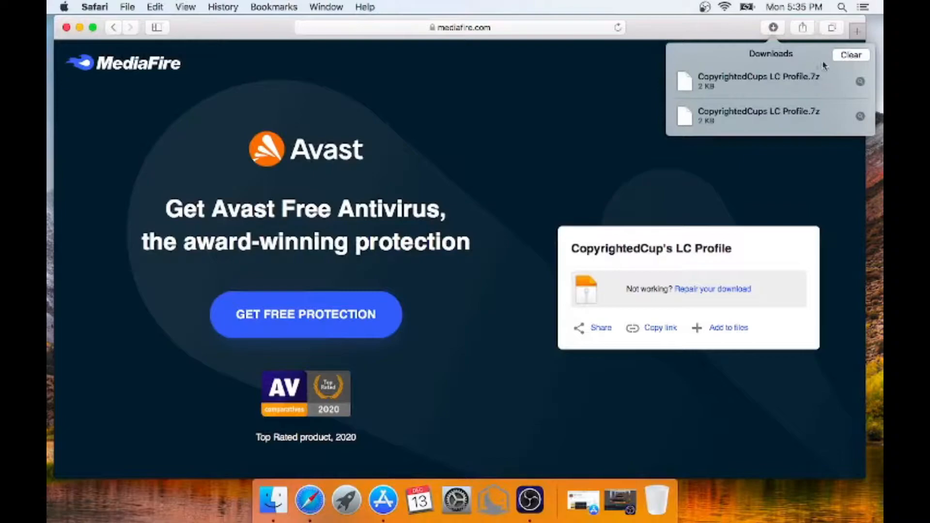
pyautogui.click(773, 27)
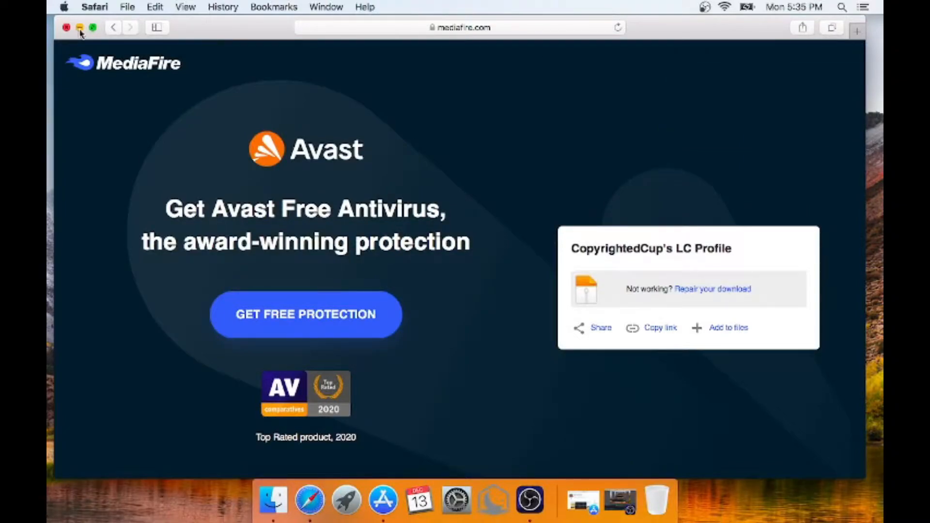
pyautogui.click(79, 27)
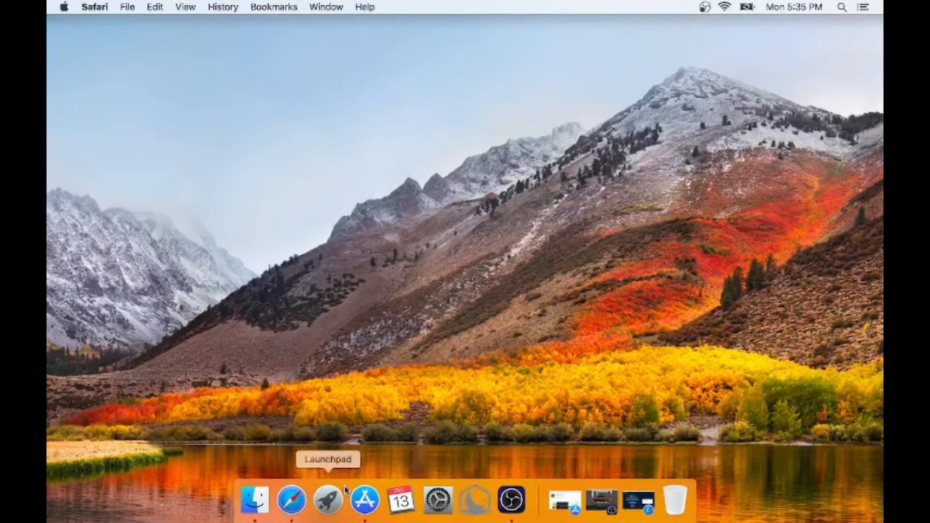
pyautogui.moveTo(365, 500)
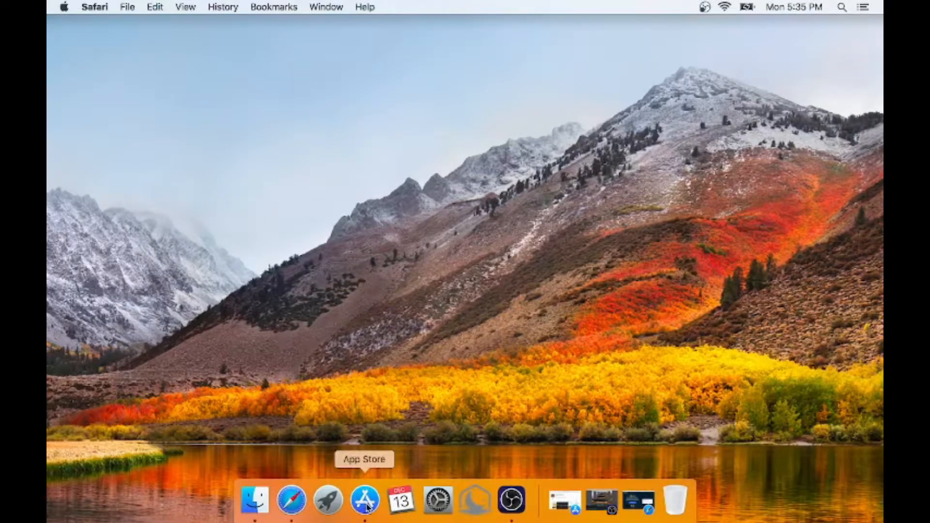
# - Install the Unzip - RAR ZIP 7Z Unarchiver app from the App Store
pyautogui.click(363, 500)
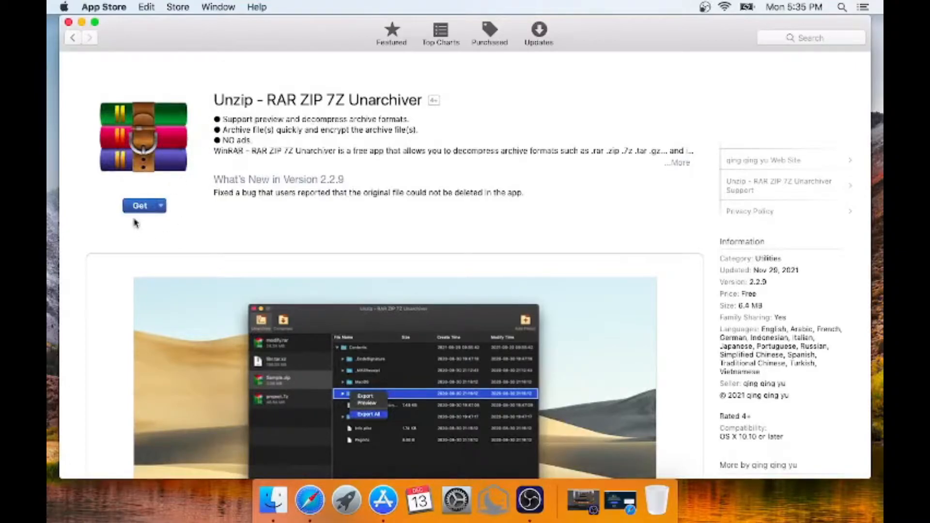
pyautogui.moveTo(83, 228)
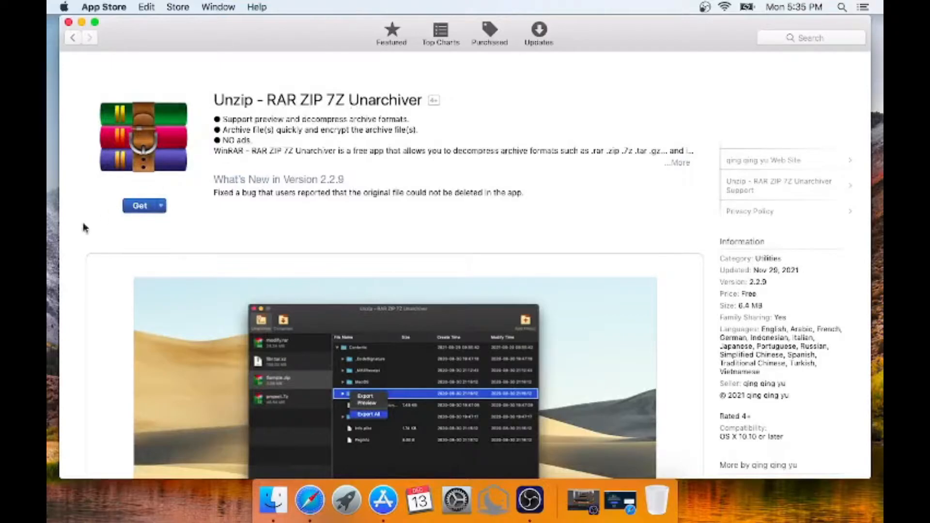
pyautogui.click(139, 206)
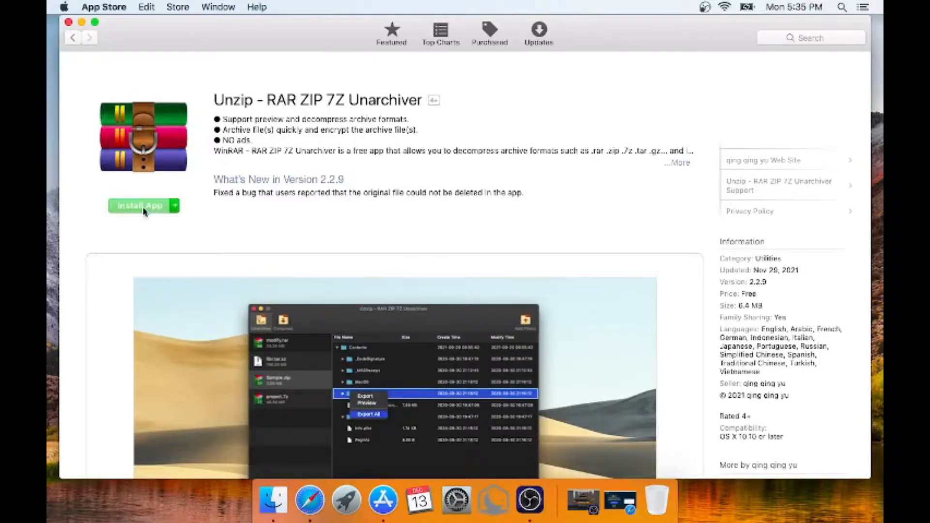
pyautogui.click(140, 205)
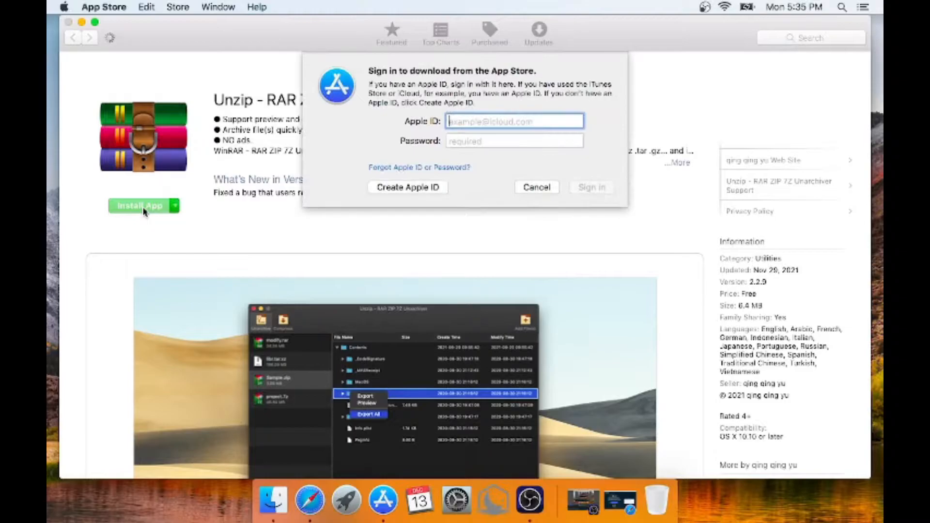
pyautogui.moveTo(528, 500)
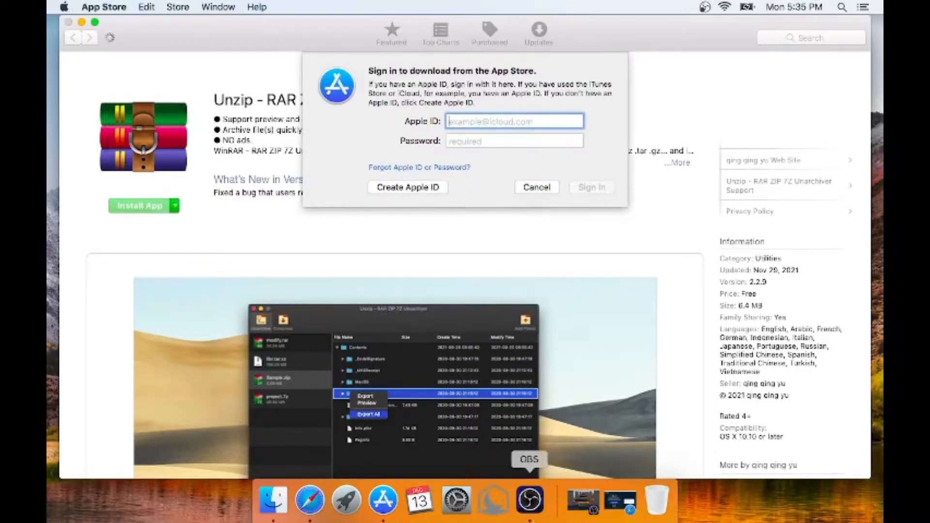
pyautogui.click(528, 499)
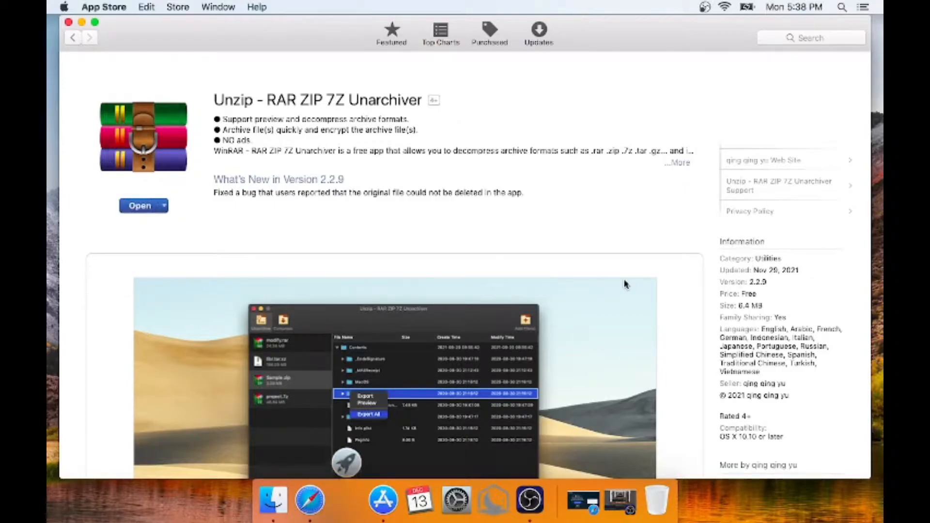
# - Launch the Unzip unarchiver and bring up a Finder window to locate the archive
pyautogui.click(346, 500)
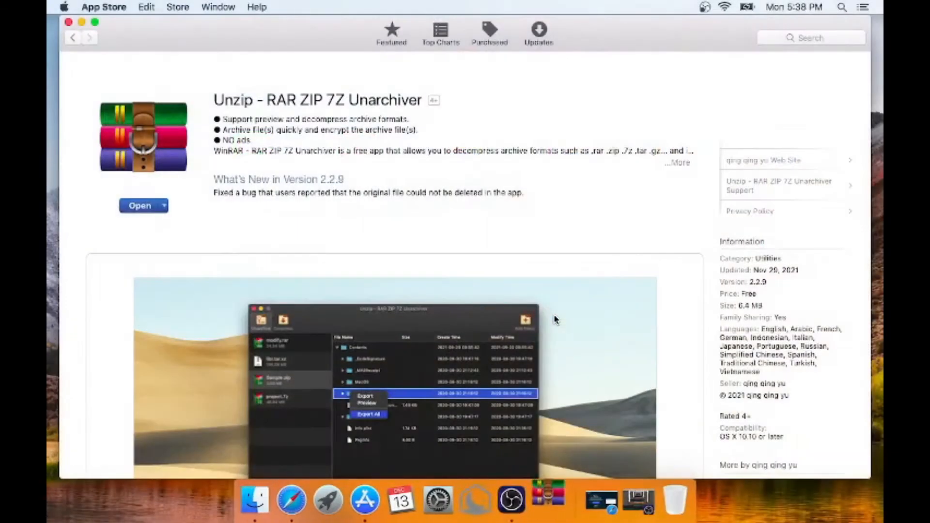
pyautogui.click(140, 206)
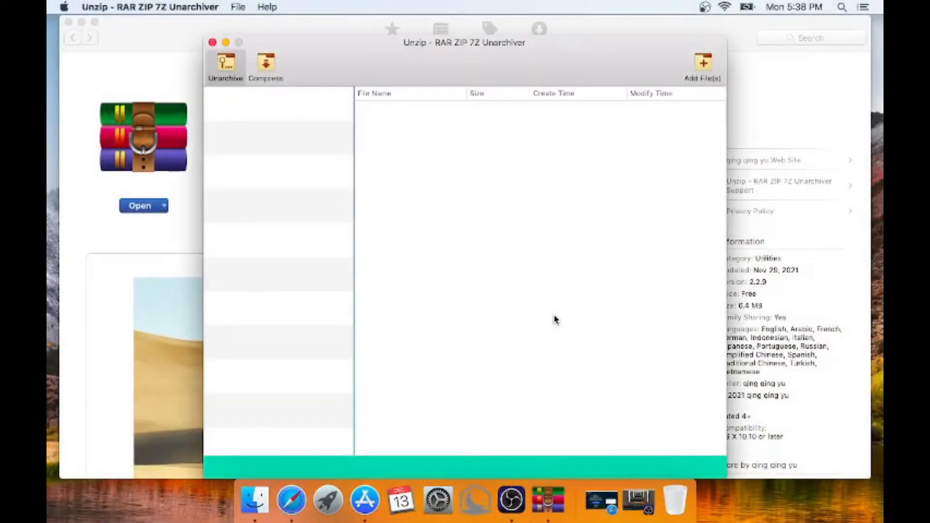
pyautogui.moveTo(256, 500)
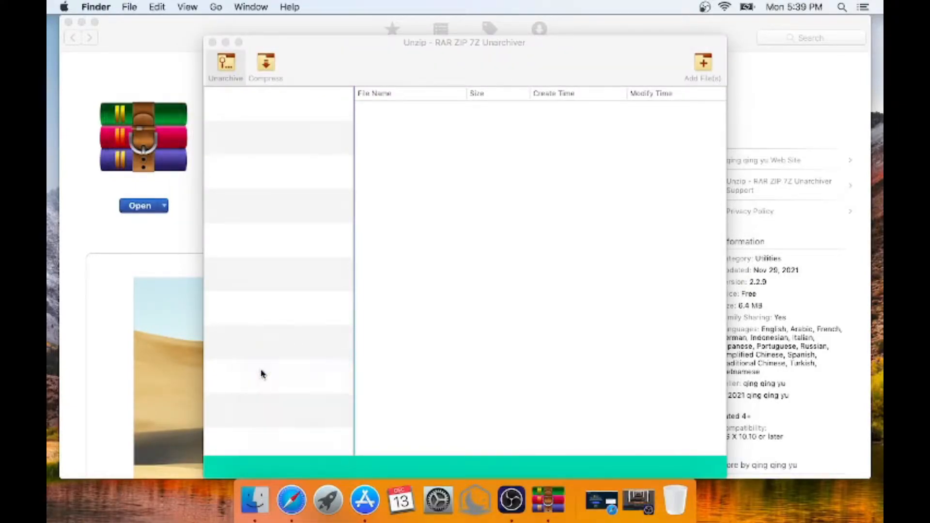
pyautogui.click(702, 62)
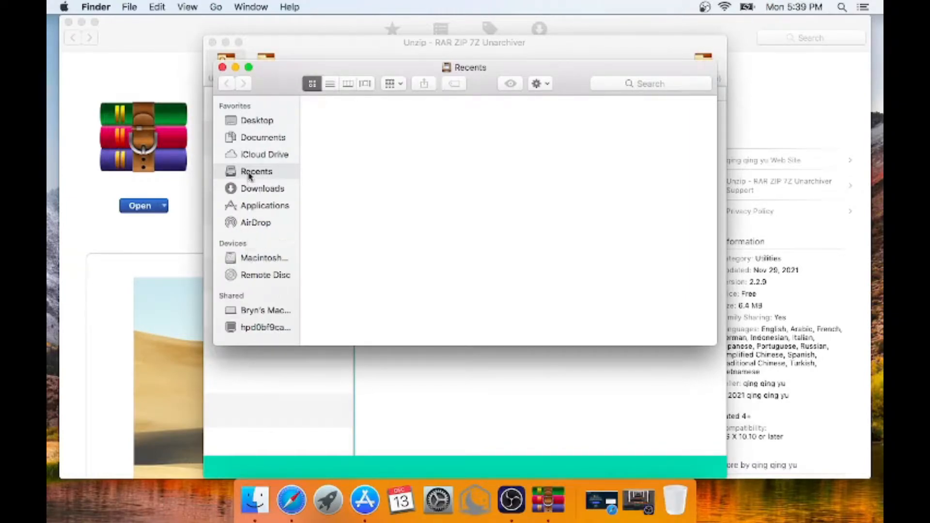
# - Export the .7z from Downloads to a CopyrightedCups LC Profile folder on the desktop, then quit Unzip
pyautogui.click(265, 188)
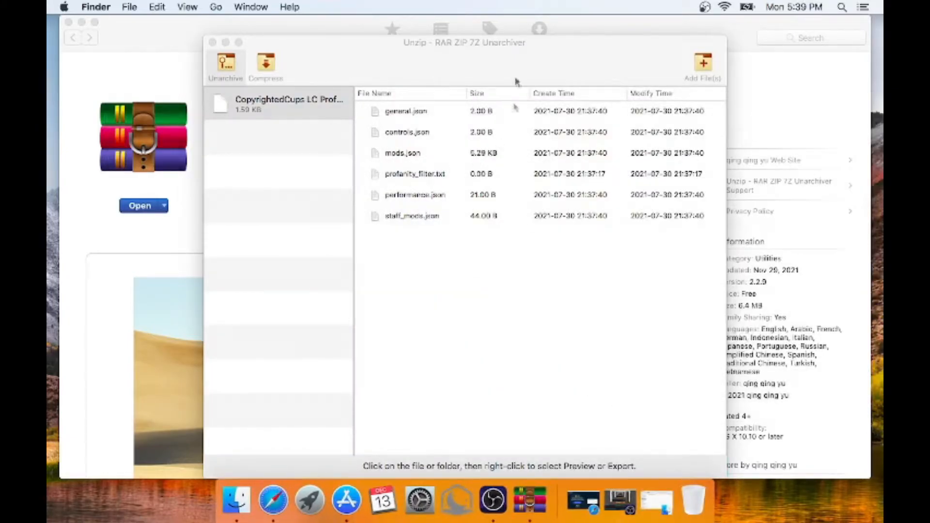
pyautogui.moveTo(109, 54)
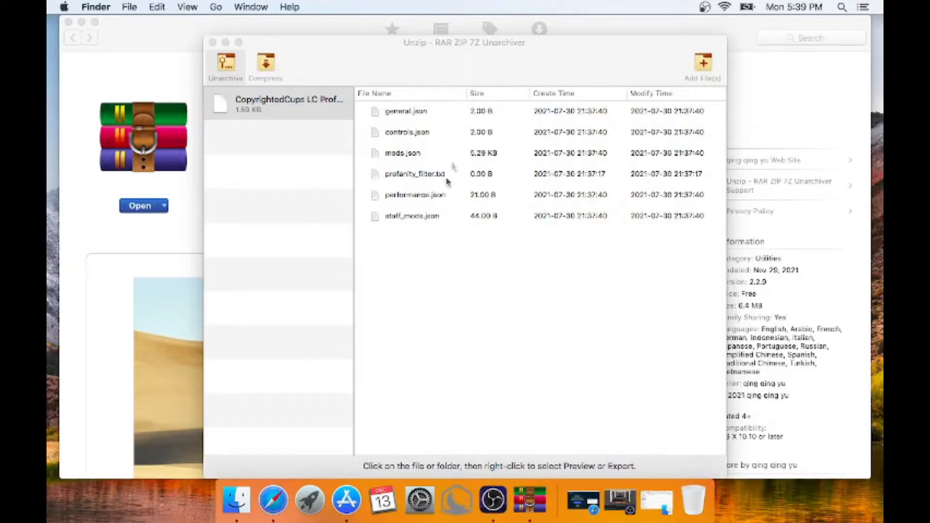
pyautogui.click(293, 110)
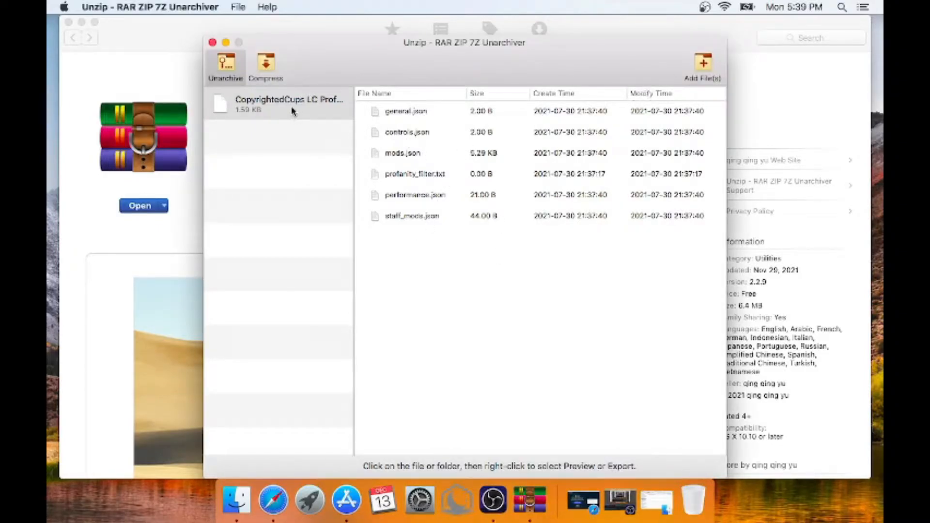
pyautogui.rightClick(284, 104)
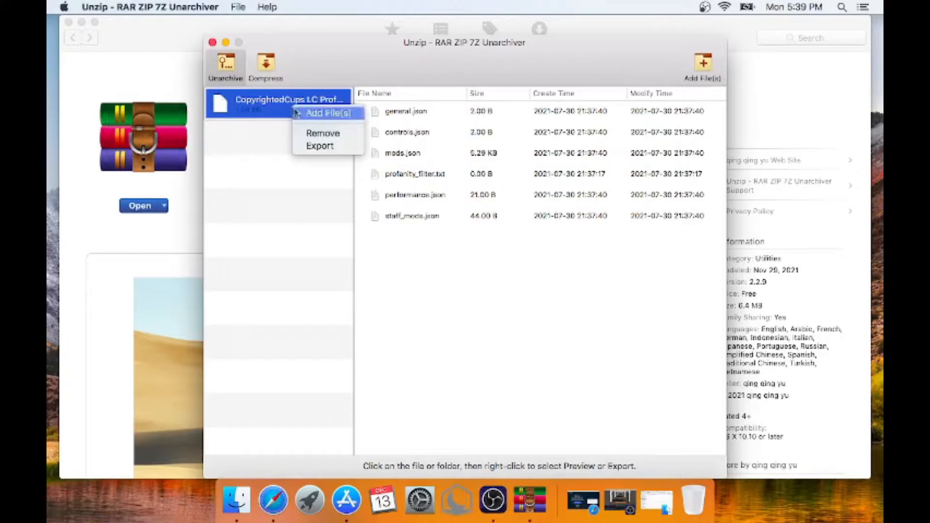
pyautogui.moveTo(320, 146)
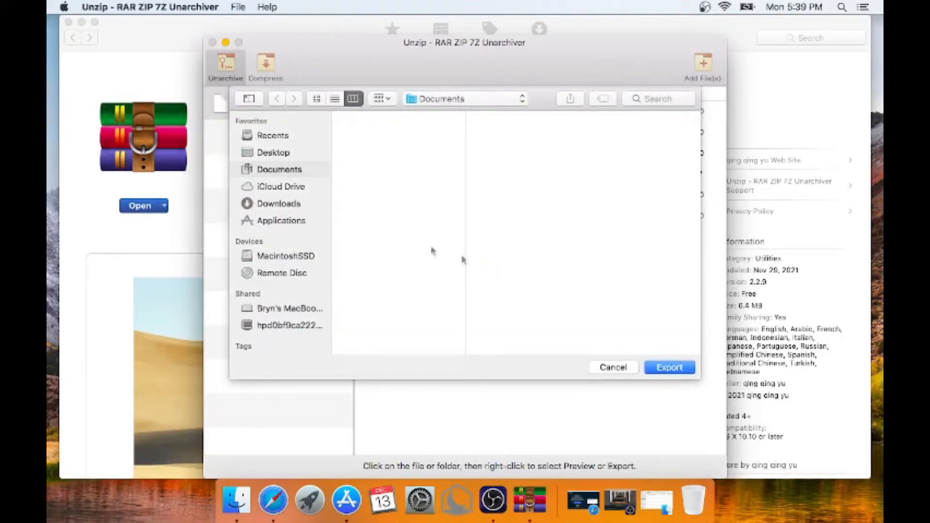
pyautogui.click(273, 151)
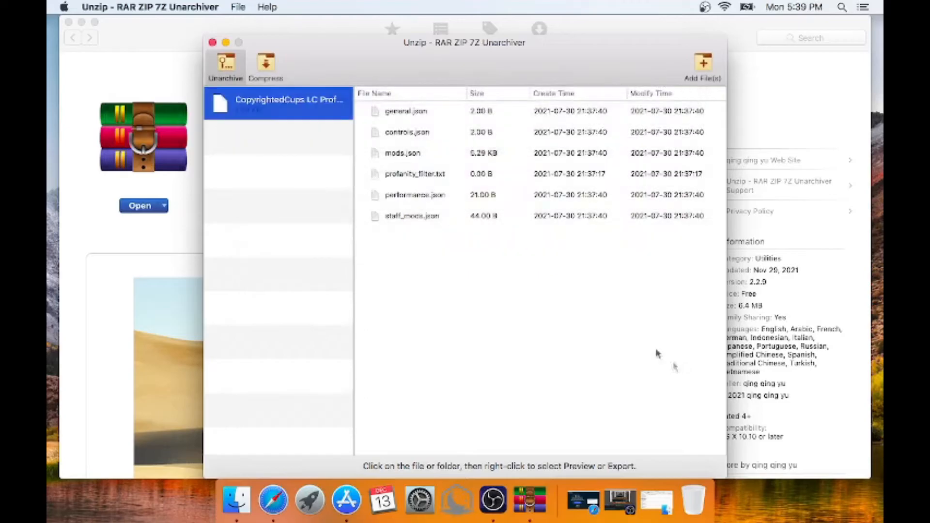
pyautogui.click(212, 42)
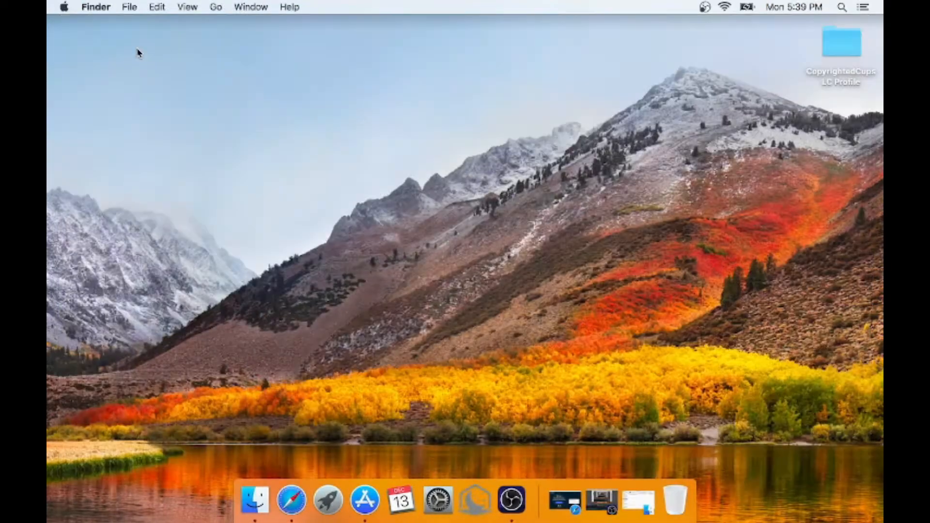
pyautogui.moveTo(550, 125)
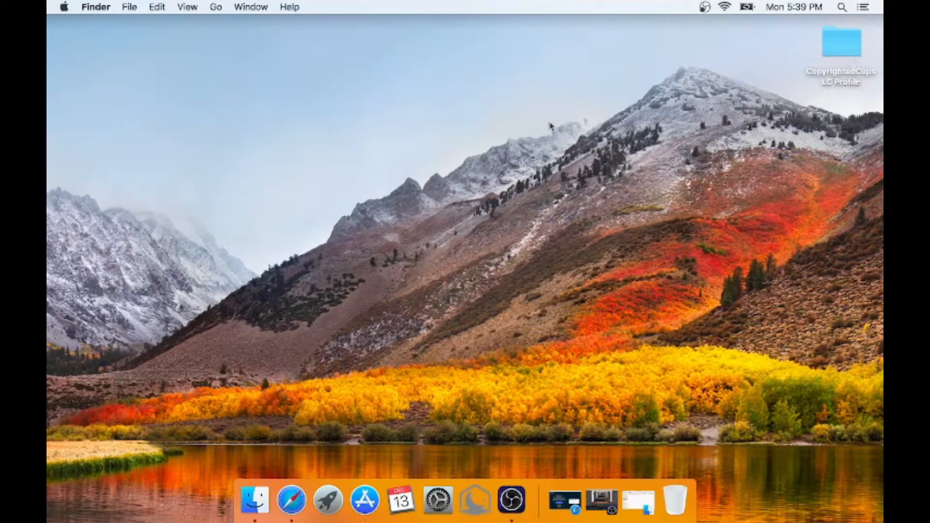
pyautogui.moveTo(712, 474)
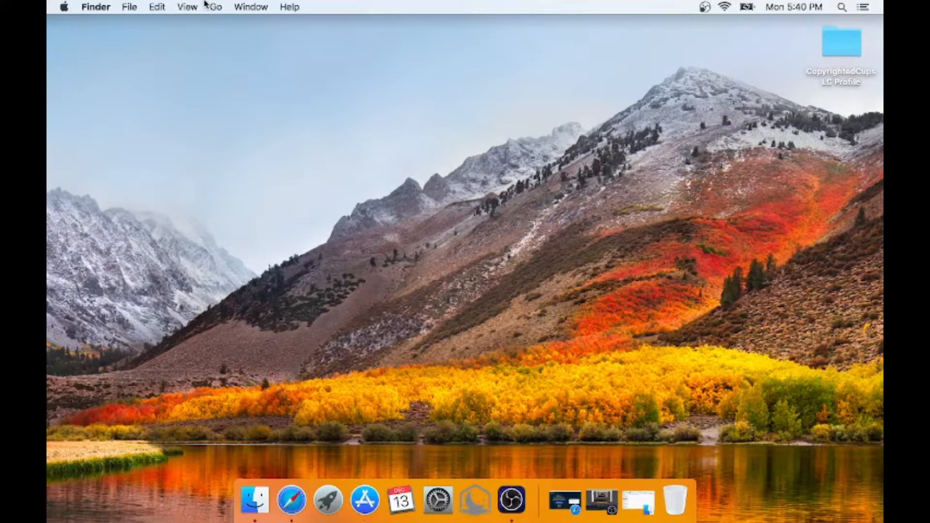
# - Use Go to Folder to jump to the hidden ~/.lunarclient folder
pyautogui.click(215, 7)
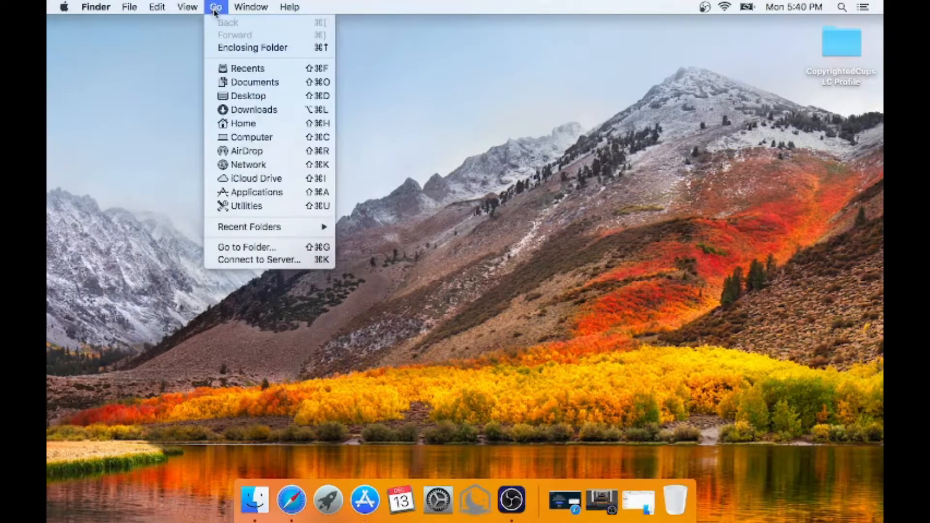
pyautogui.moveTo(246, 247)
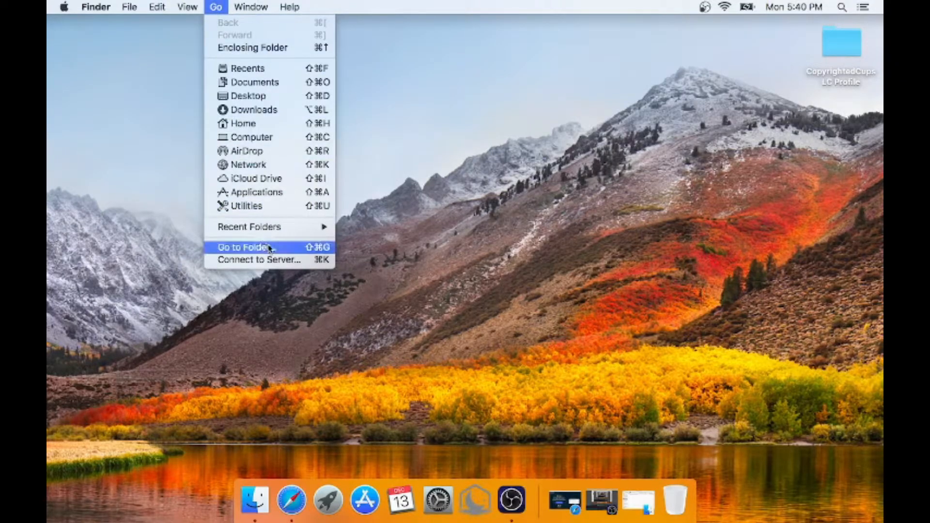
pyautogui.click(241, 248)
pyautogui.write('~')
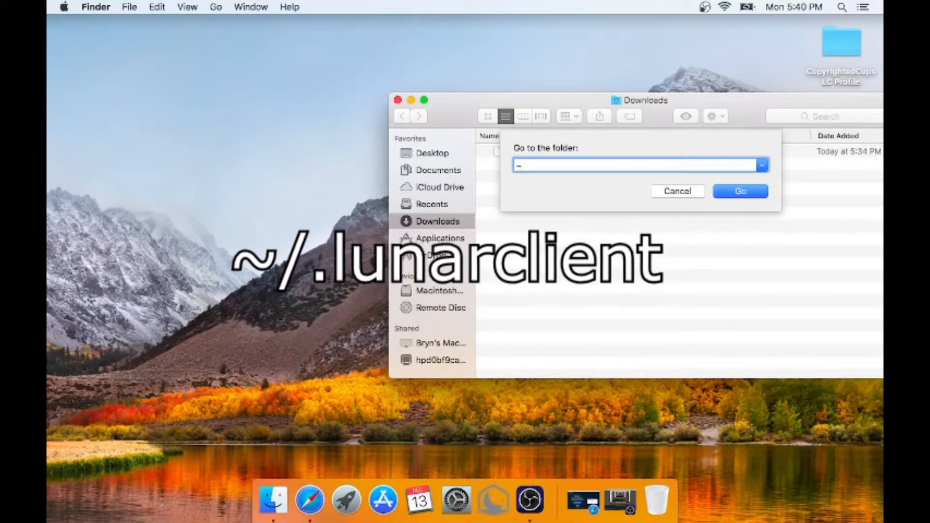
pyautogui.write('/.lunarclien')
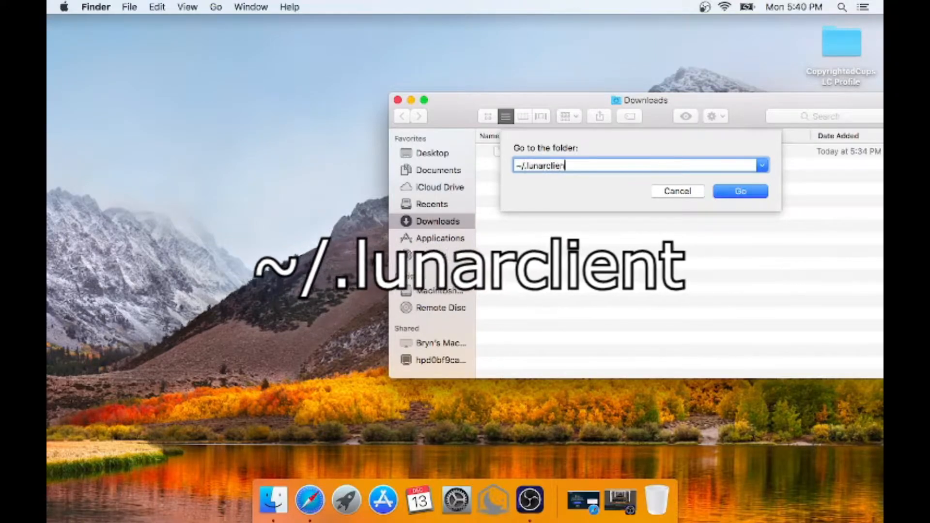
pyautogui.click(740, 191)
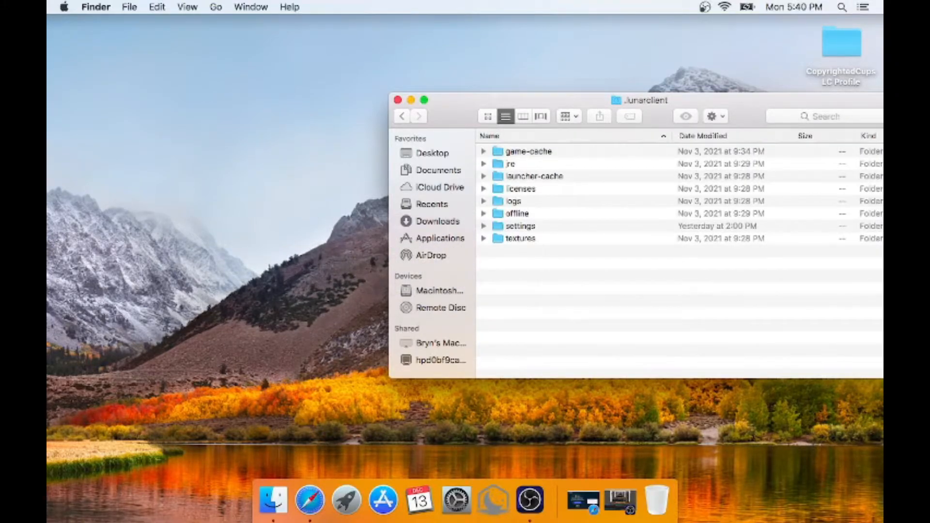
# - Inside settings/game, rename the CopyrightedCups LC Profile folder to CopyrightedCup
pyautogui.moveTo(645, 100); pyautogui.dragTo(495, 98)
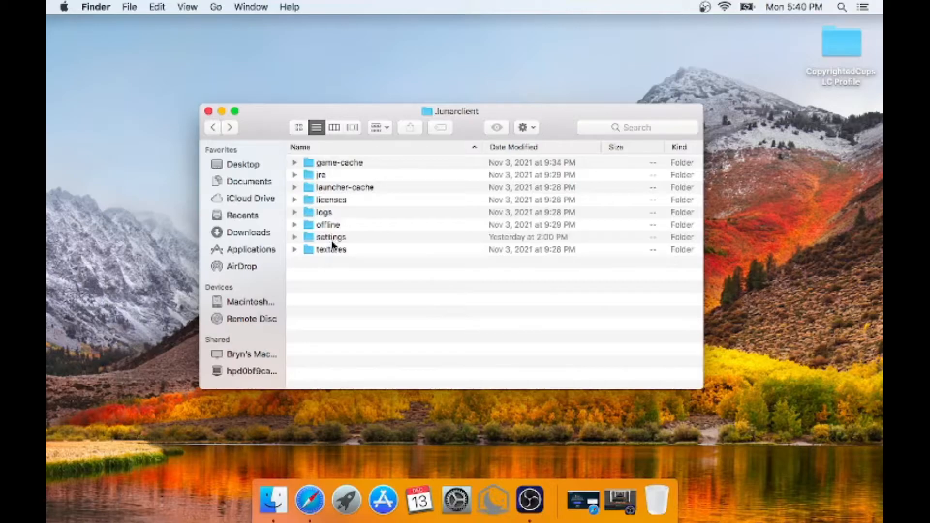
pyautogui.doubleClick(331, 237)
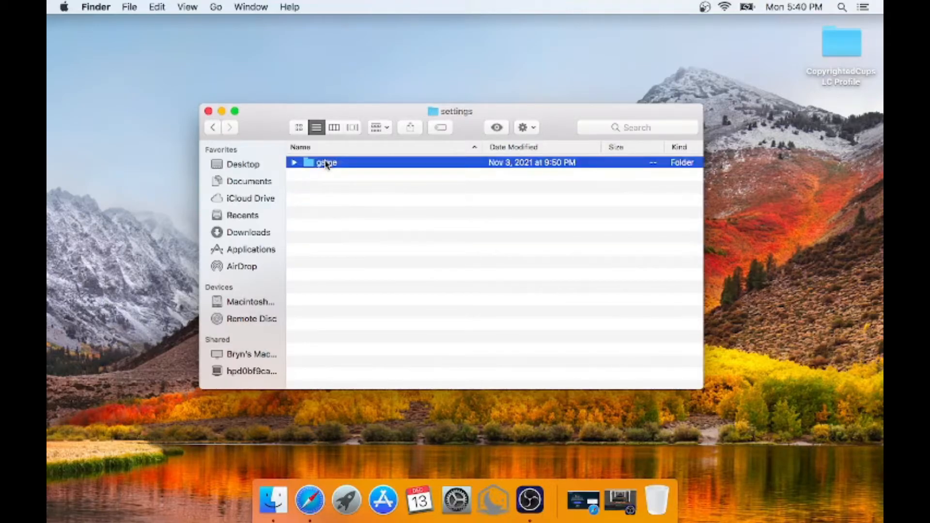
pyautogui.doubleClick(325, 162)
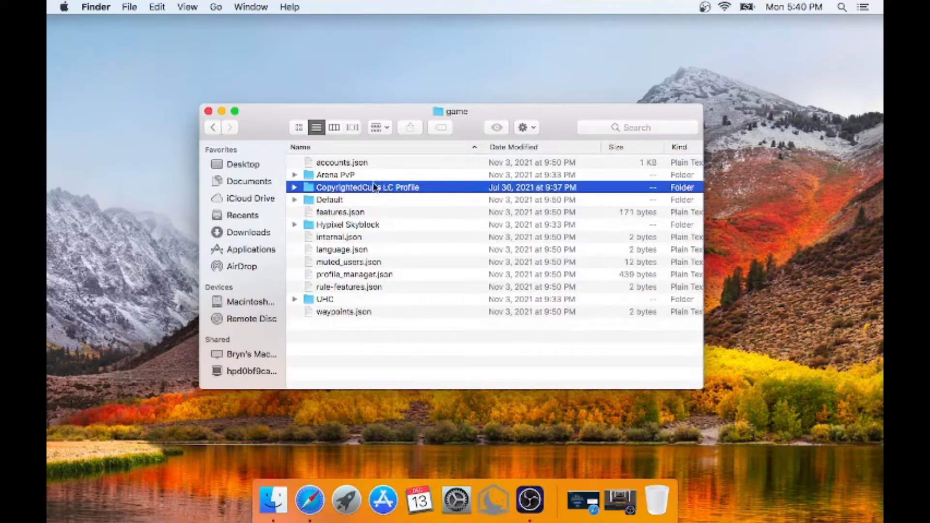
pyautogui.click(367, 187)
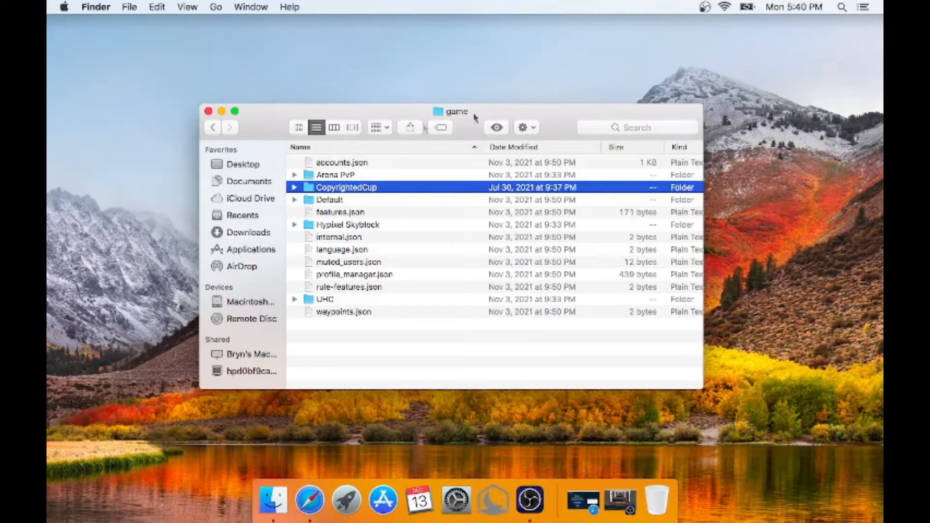
pyautogui.moveTo(356, 235)
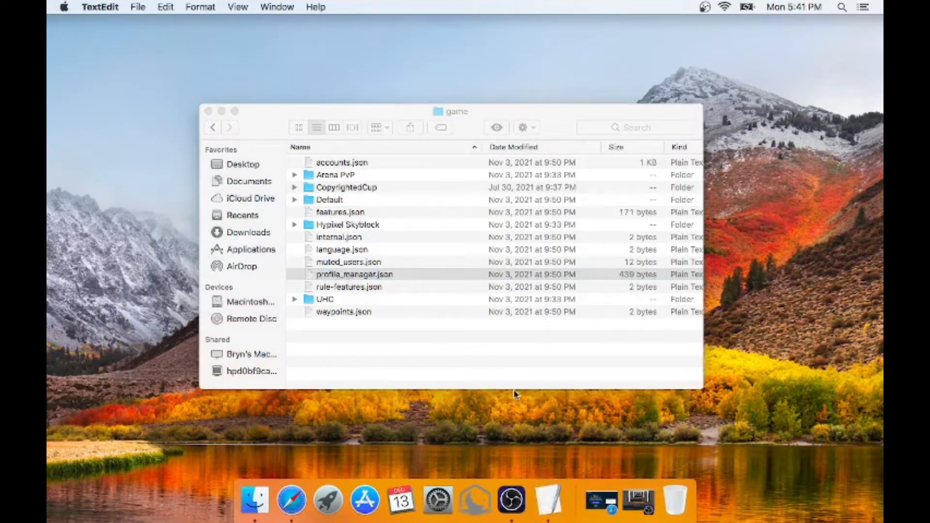
# - In profile_manager.json, paste a copy of the Default profile object at the list's end
pyautogui.doubleClick(354, 274)
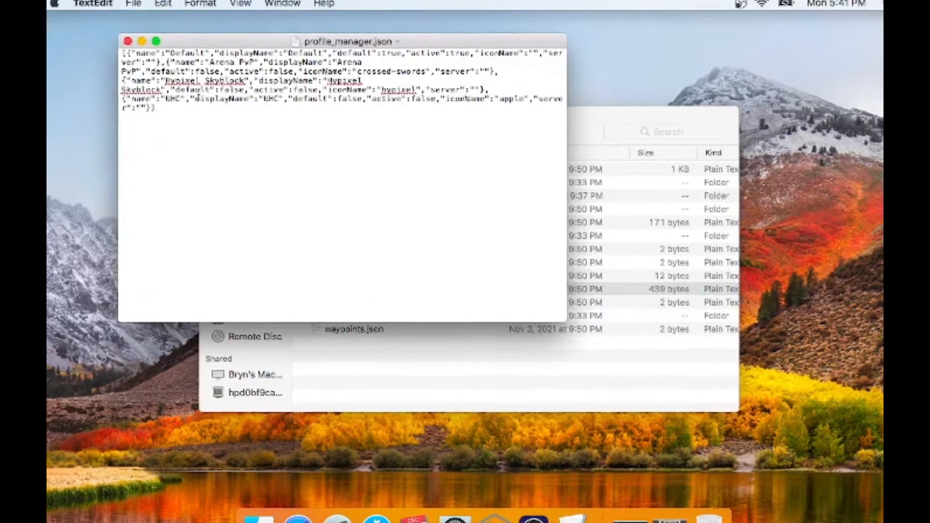
pyautogui.click(157, 41)
pyautogui.write(',')
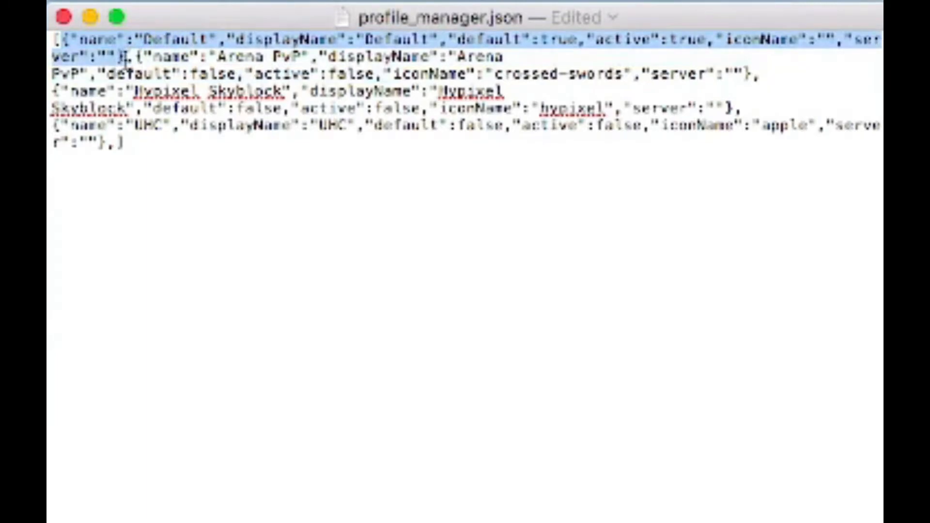
pyautogui.click(146, 144)
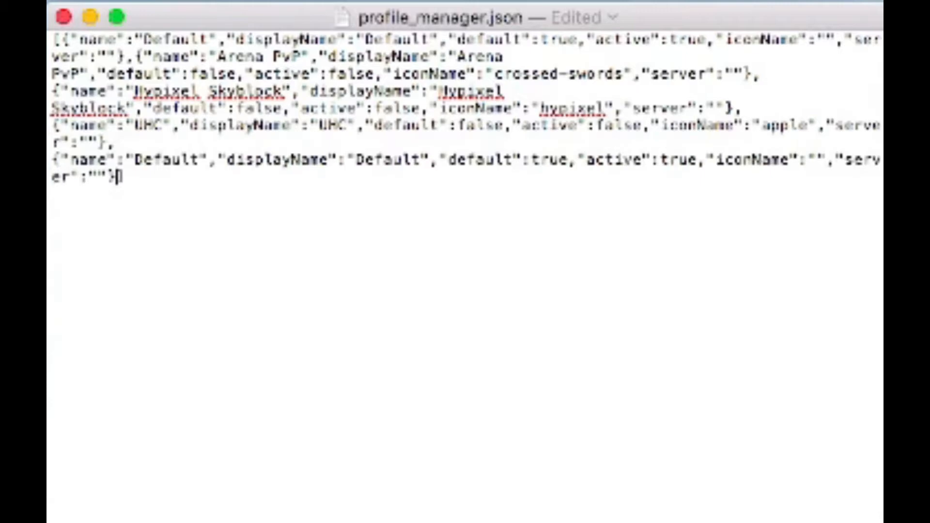
pyautogui.moveTo(238, 230)
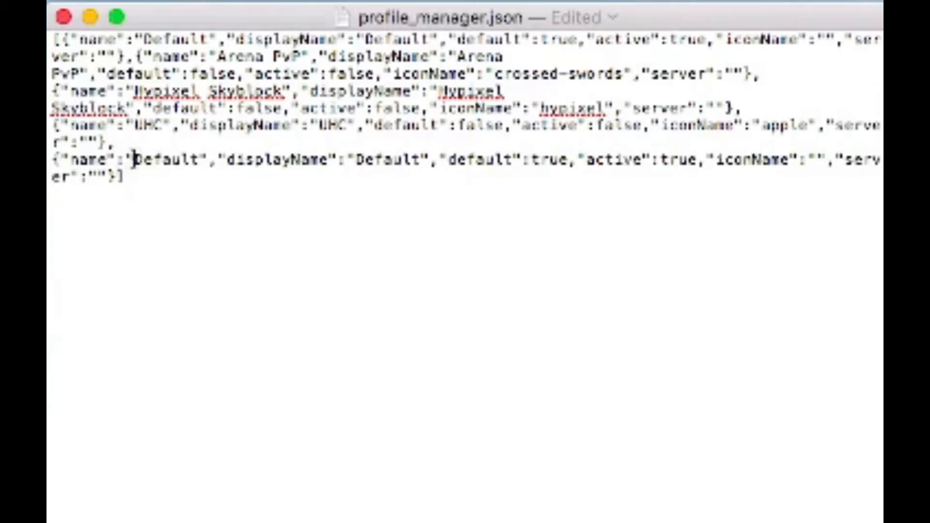
# - Set the new entry's name and displayName to CopyrightedCup and default to false, then save
pyautogui.doubleClick(167, 161)
pyautogui.write('CopyrightedCup')
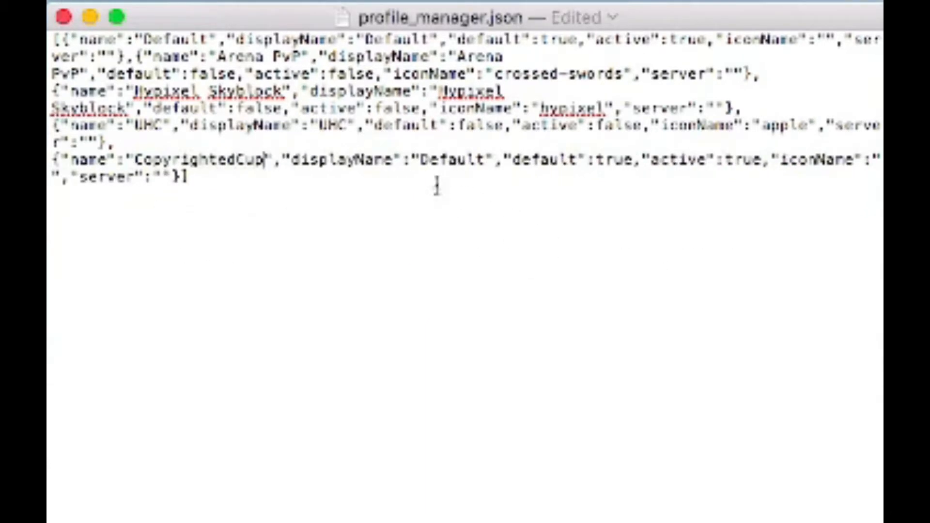
pyautogui.doubleClick(450, 160)
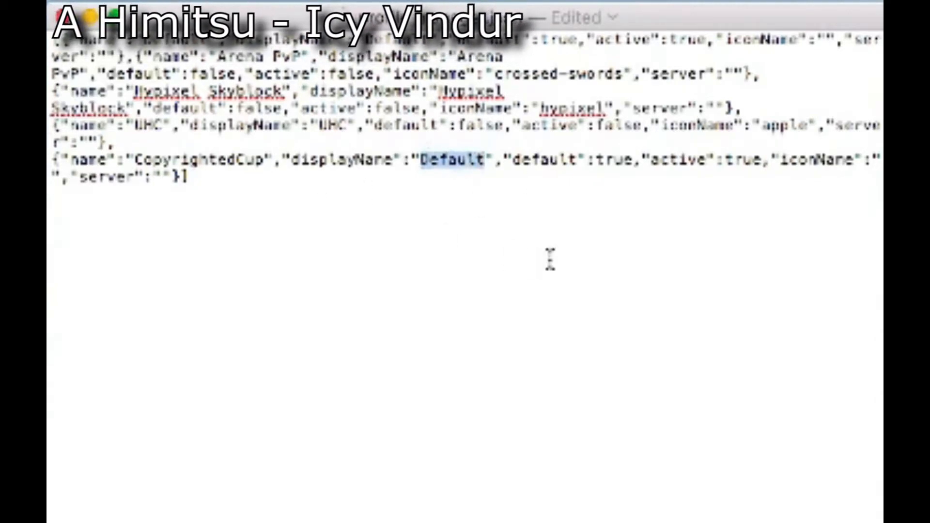
pyautogui.write('CopyrightedCup')
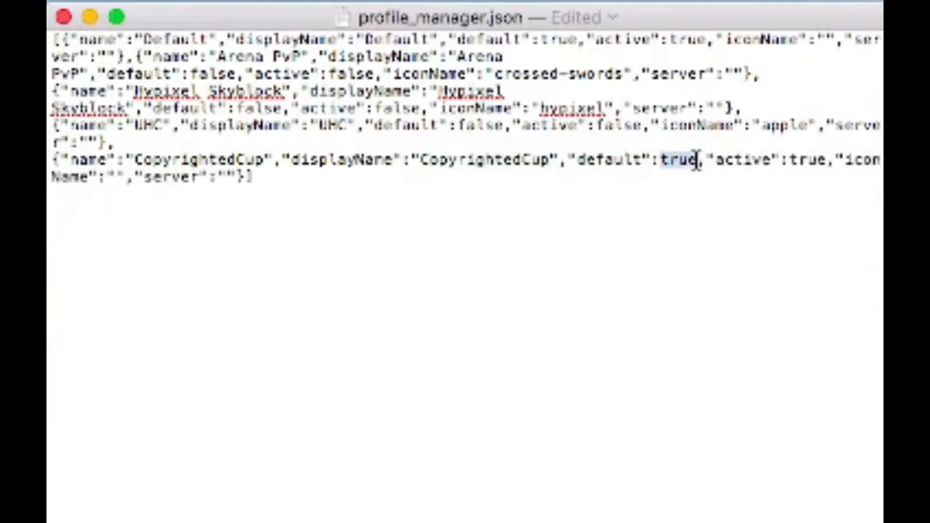
pyautogui.write('false')
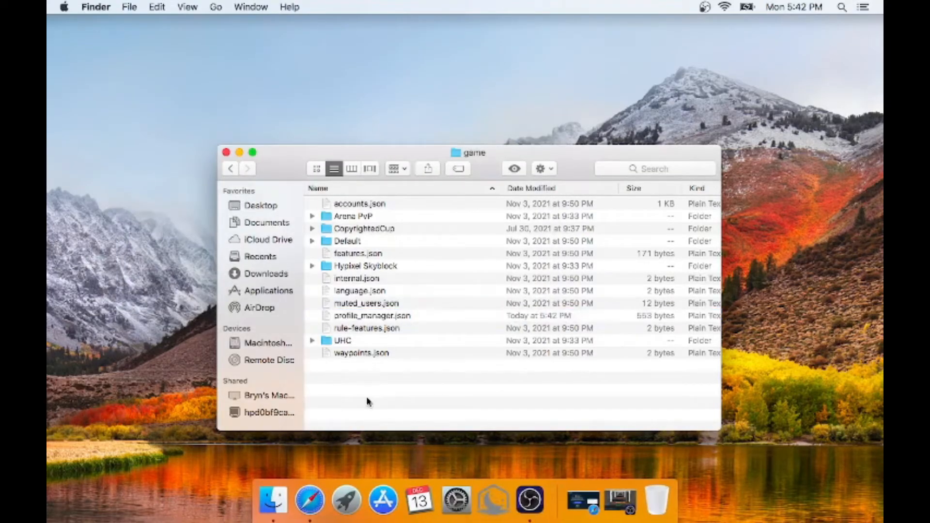
# - Close the game folder window and launch Minecraft 1.8.9 from Lunar Client
pyautogui.click(224, 153)
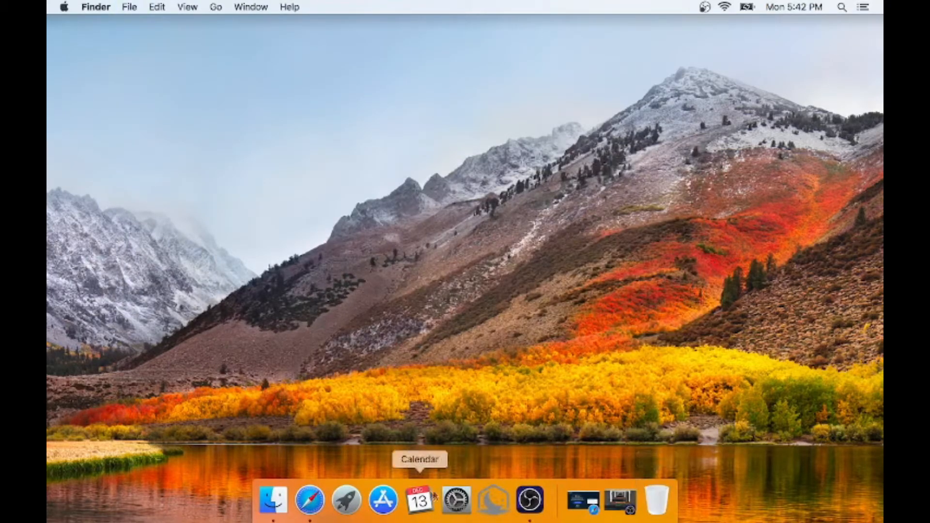
pyautogui.moveTo(538, 403)
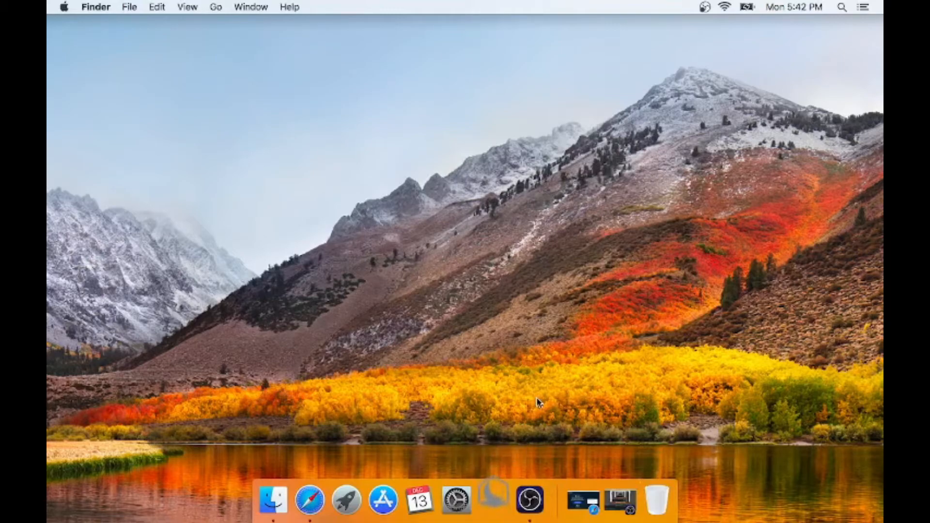
pyautogui.click(492, 499)
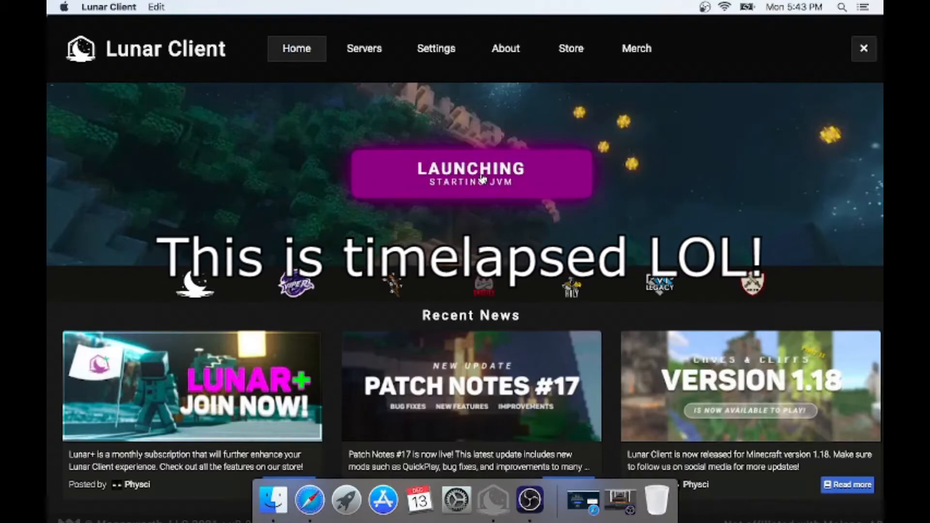
pyautogui.click(863, 48)
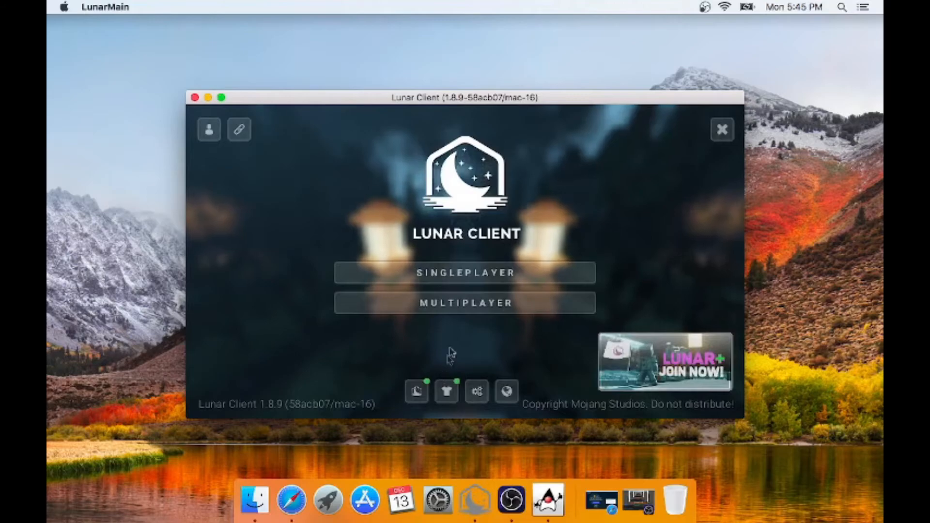
# - Join a server, select the CopyrightedCup profile in the Mods menu, and return to the main menu
pyautogui.click(465, 302)
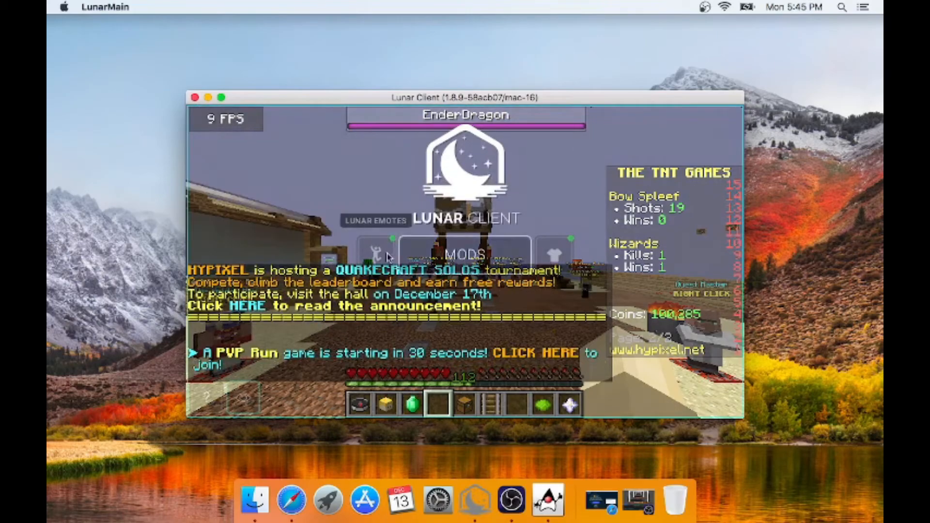
pyautogui.click(465, 254)
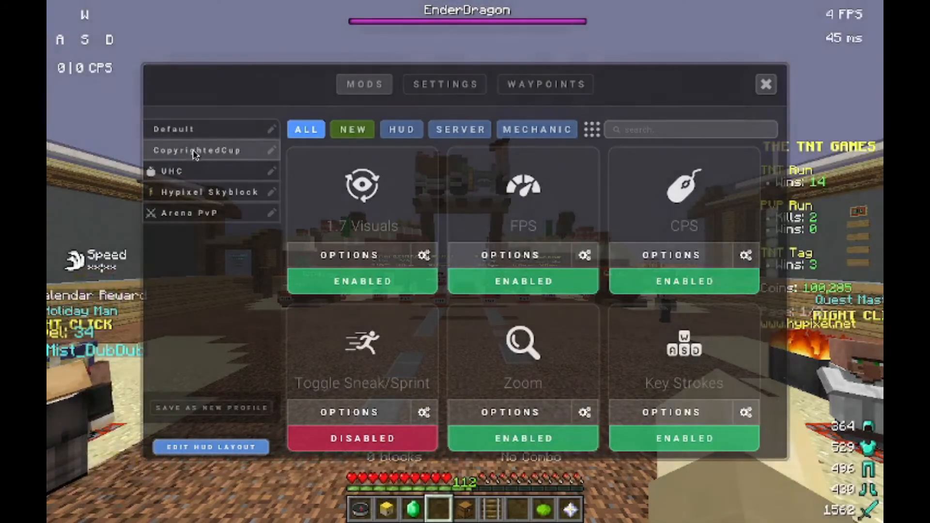
pyautogui.click(766, 84)
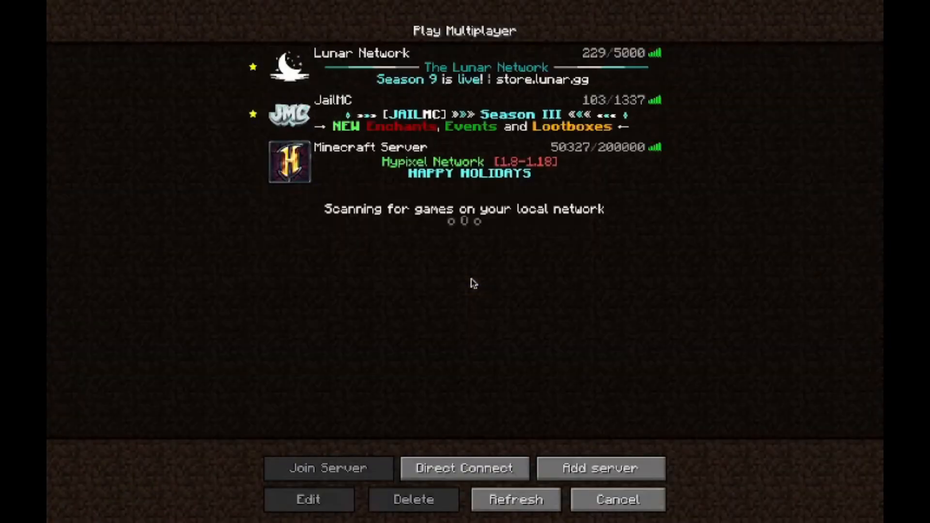
pyautogui.click(617, 499)
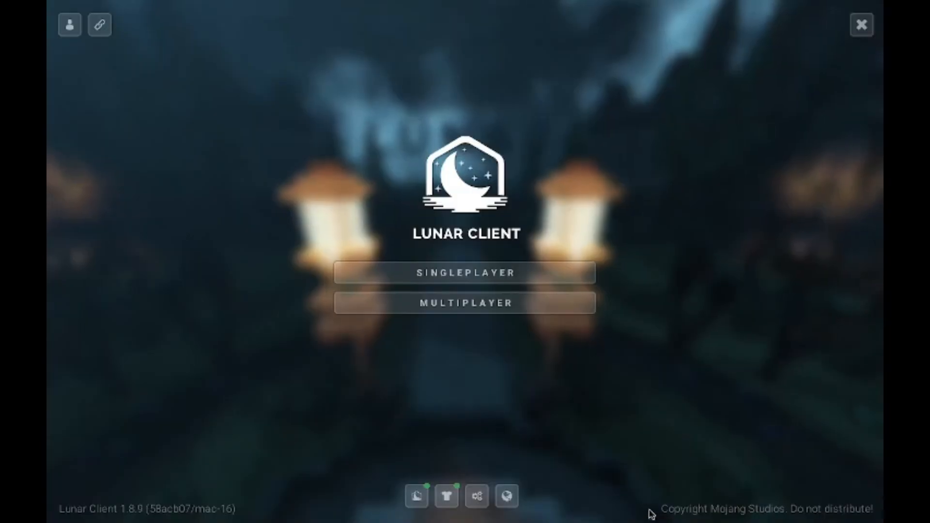